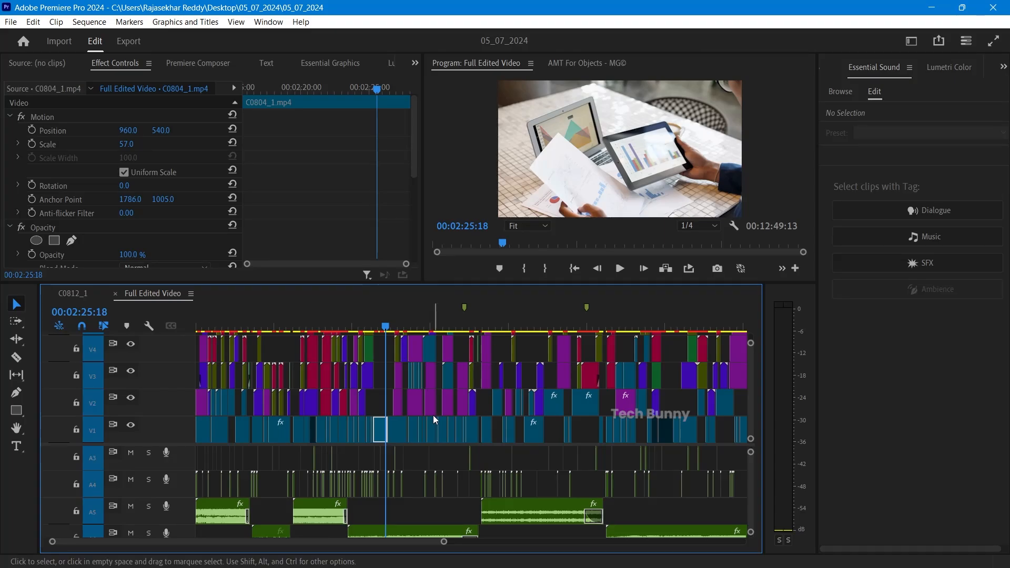
mouse_move(383, 393)
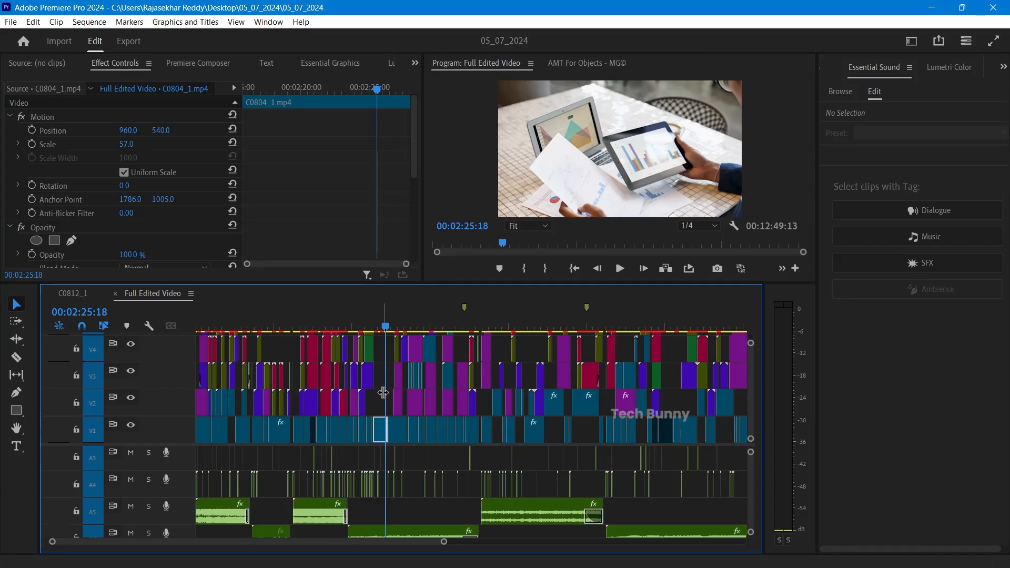
mouse_move(375, 413)
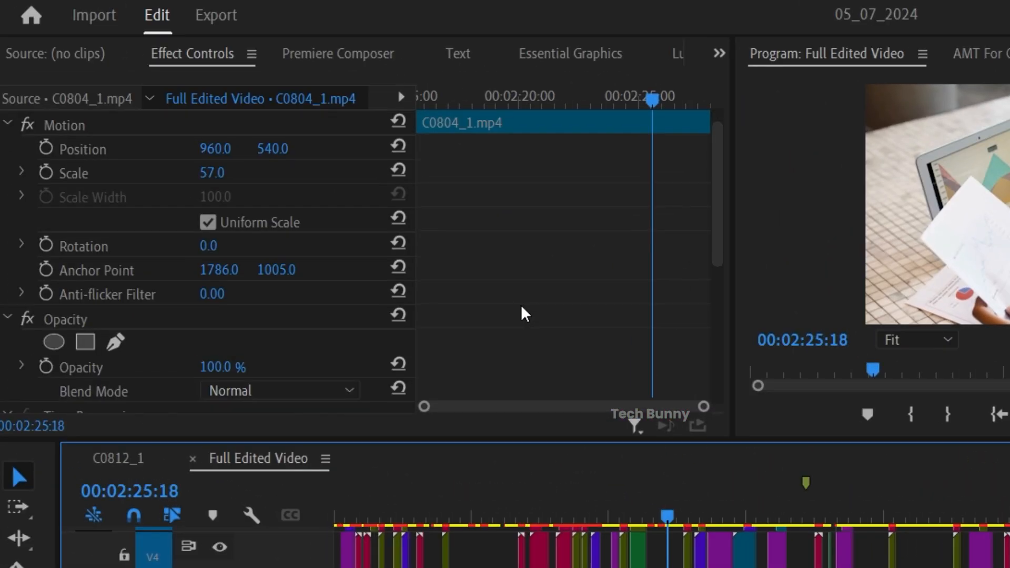
Save clip C0804_1's Lumetri Color effect as a custom preset named 'today preset'
scroll("down", 3)
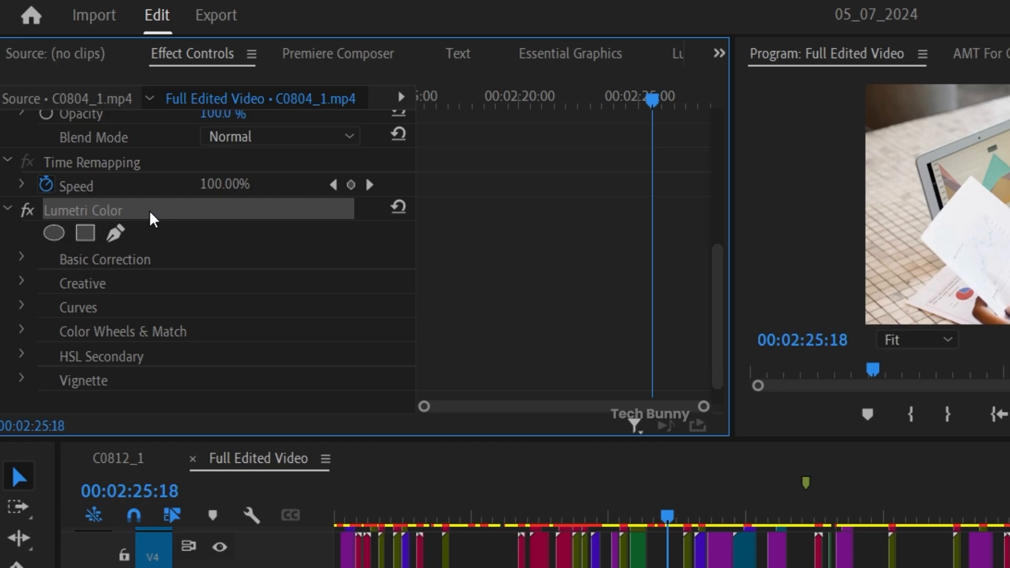
right_click(153, 210)
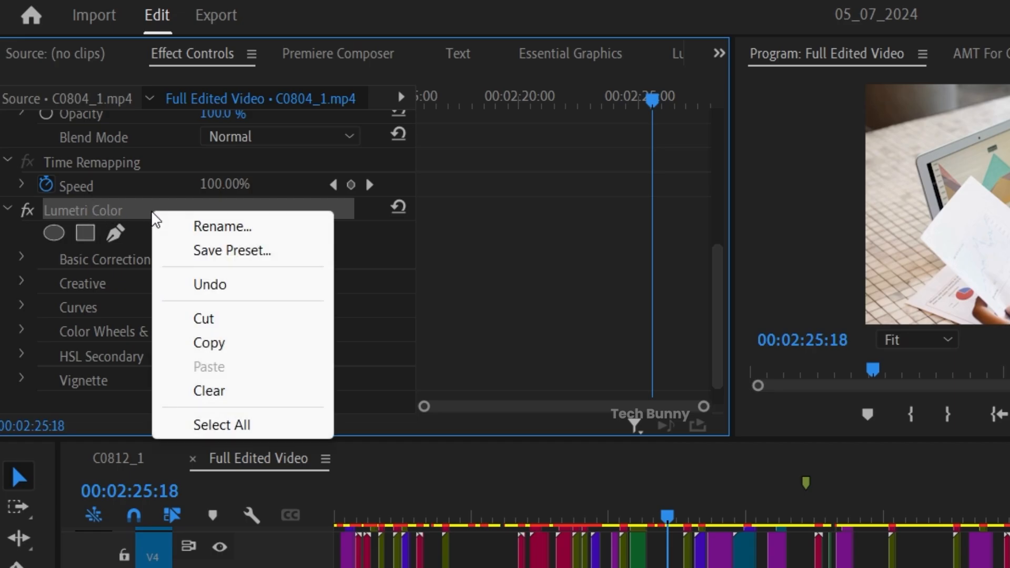
mouse_move(232, 250)
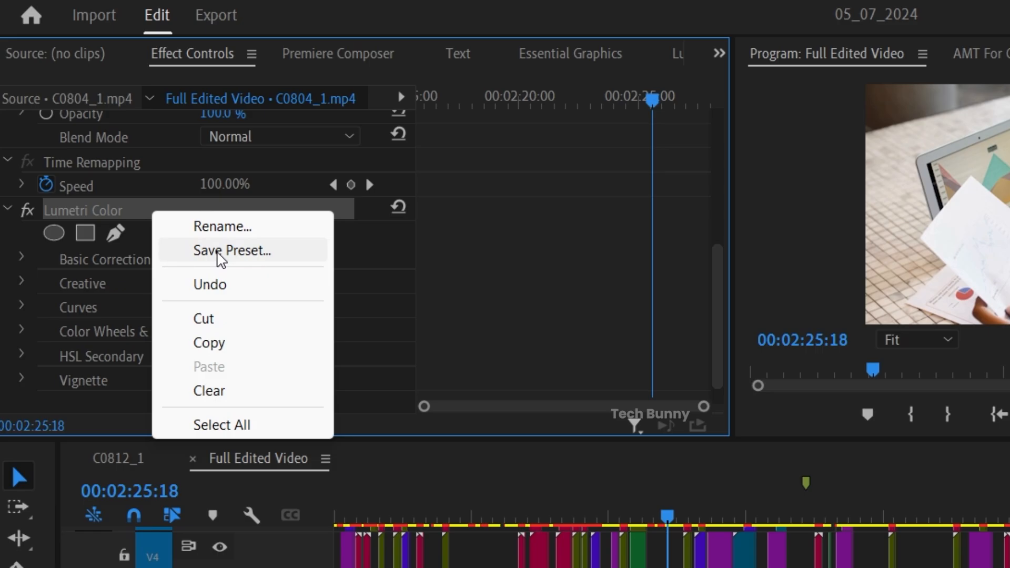
left_click(234, 250)
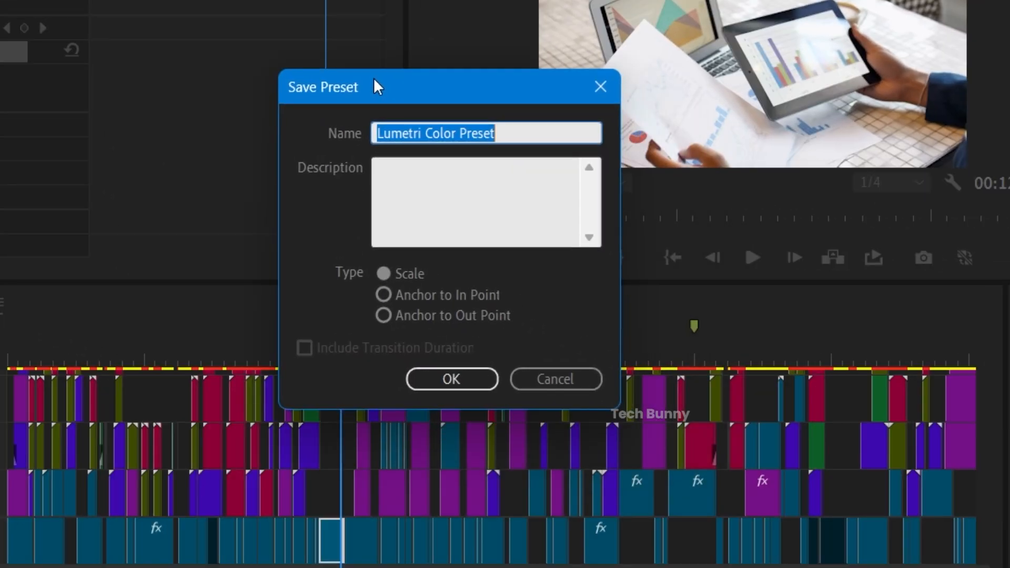
type("today preset l")
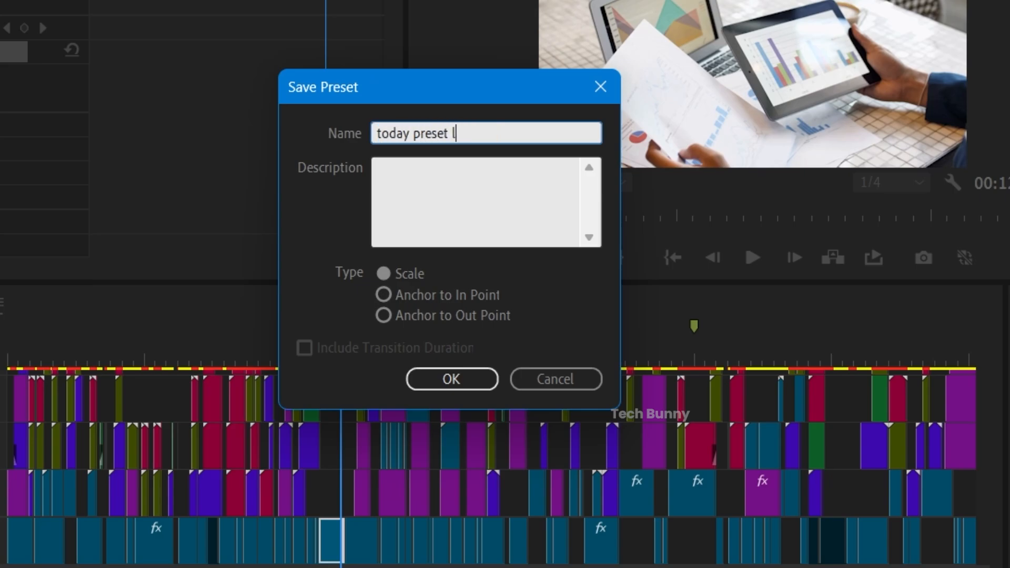
left_click(451, 379)
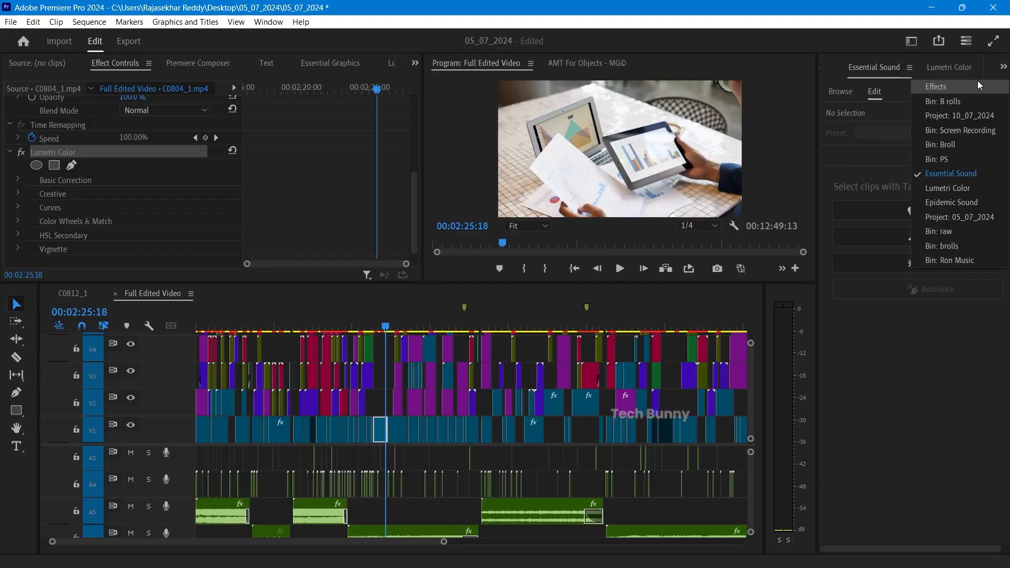
Search the Effects panel for 'today' to list 'today preset lut' under Presets
left_click(936, 86)
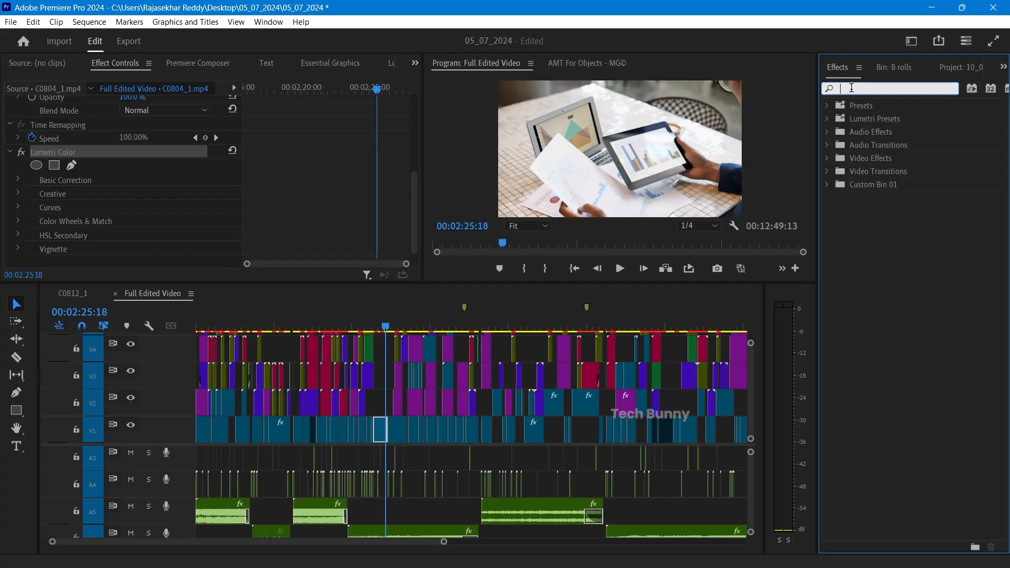
type("today")
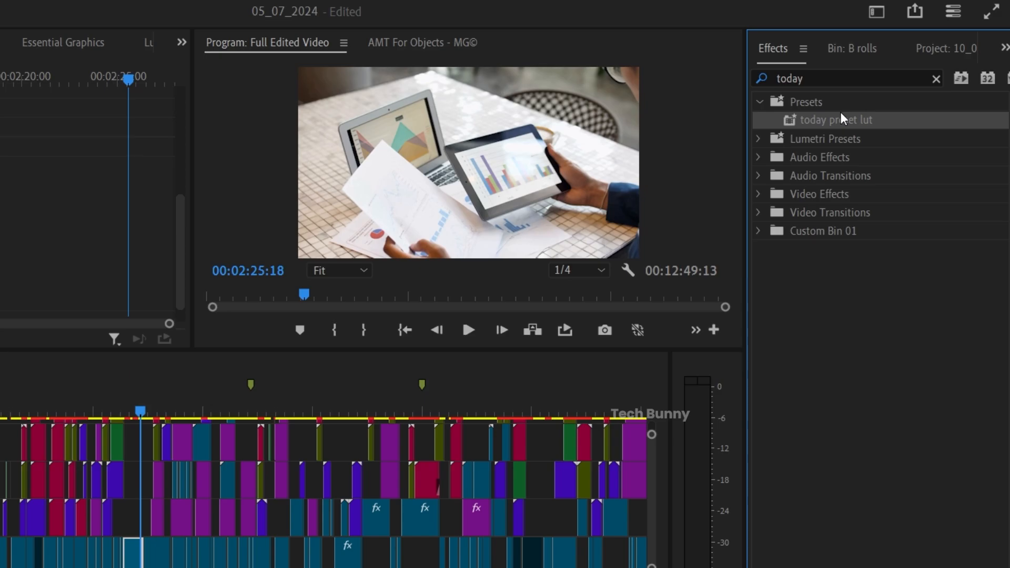
mouse_move(936, 81)
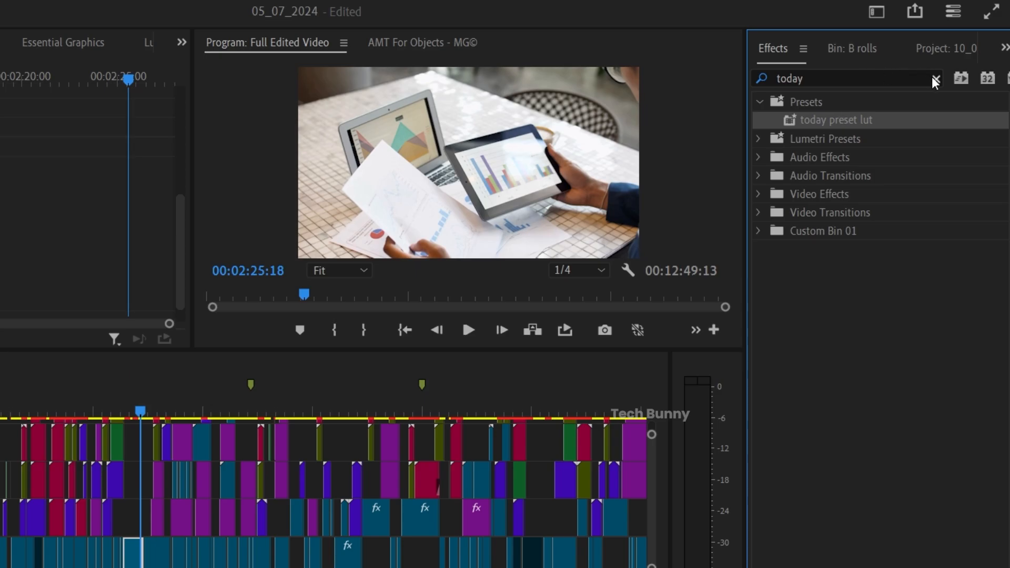
Clear the Effects search and switch to the Lumetri Color panel's Basic Correction settings
left_click(933, 78)
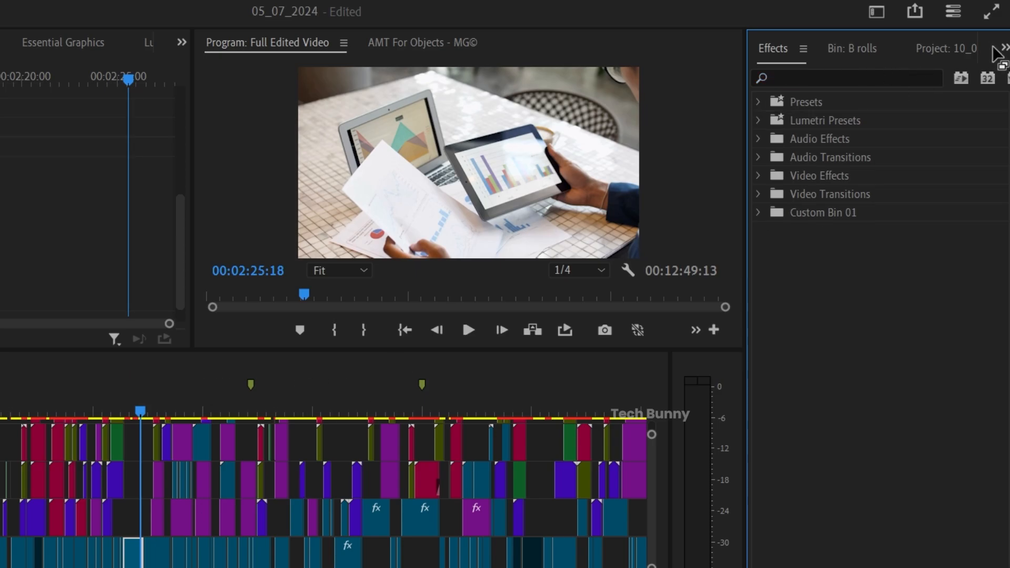
left_click(1002, 48)
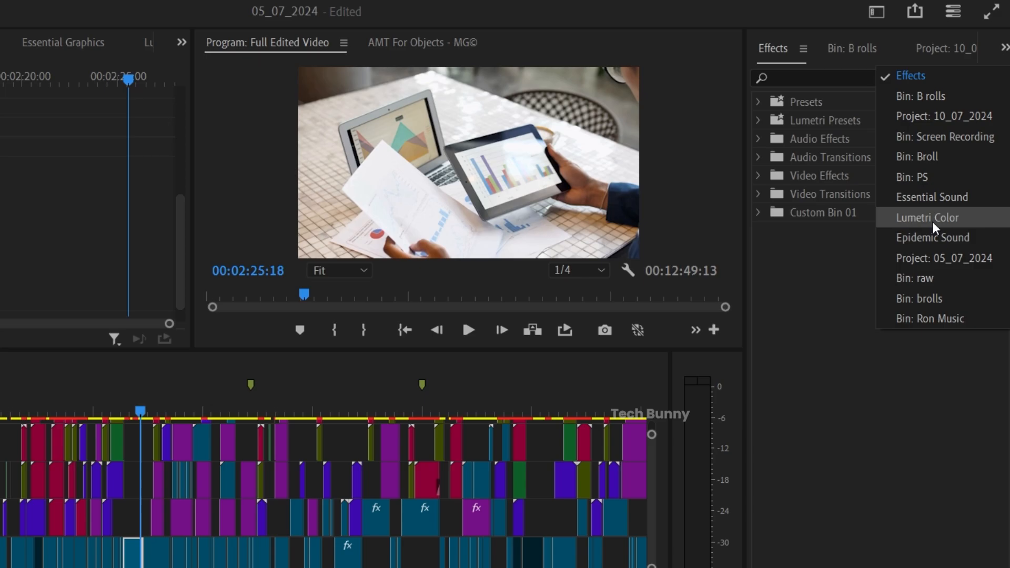
left_click(928, 217)
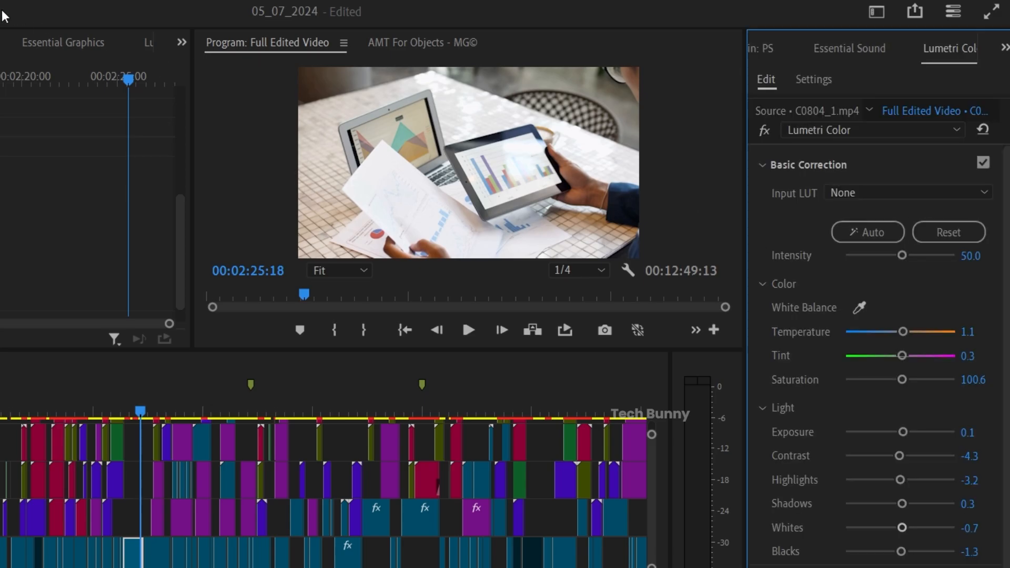
left_click(284, 23)
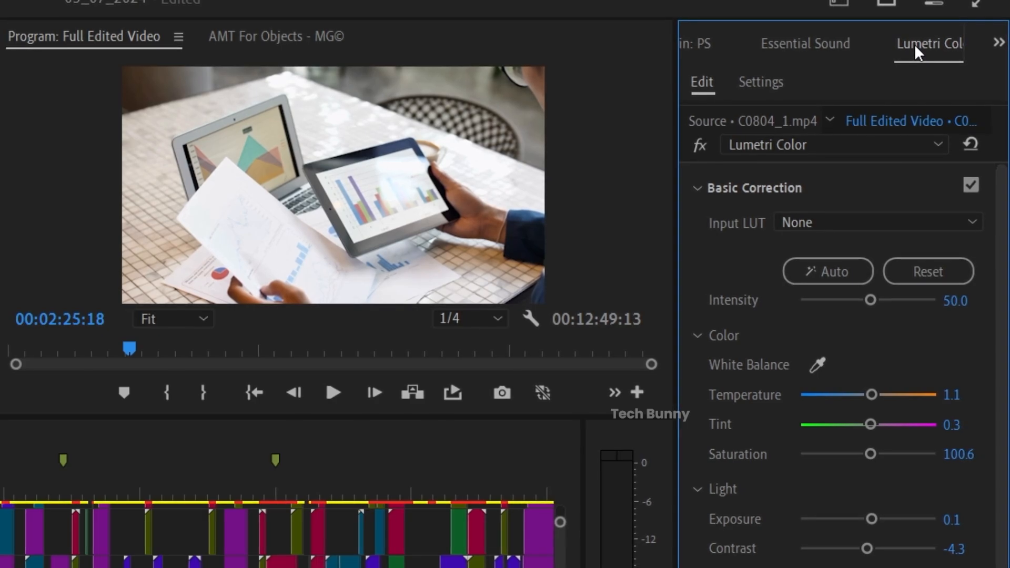
Choose Export .look from the Lumetri Color panel menu
left_click(999, 42)
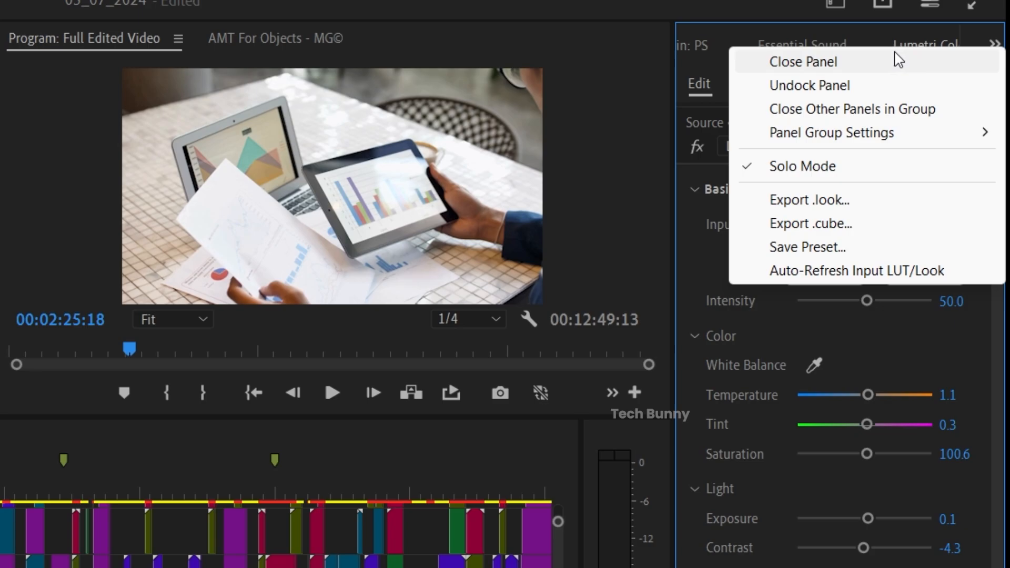
mouse_move(823, 212)
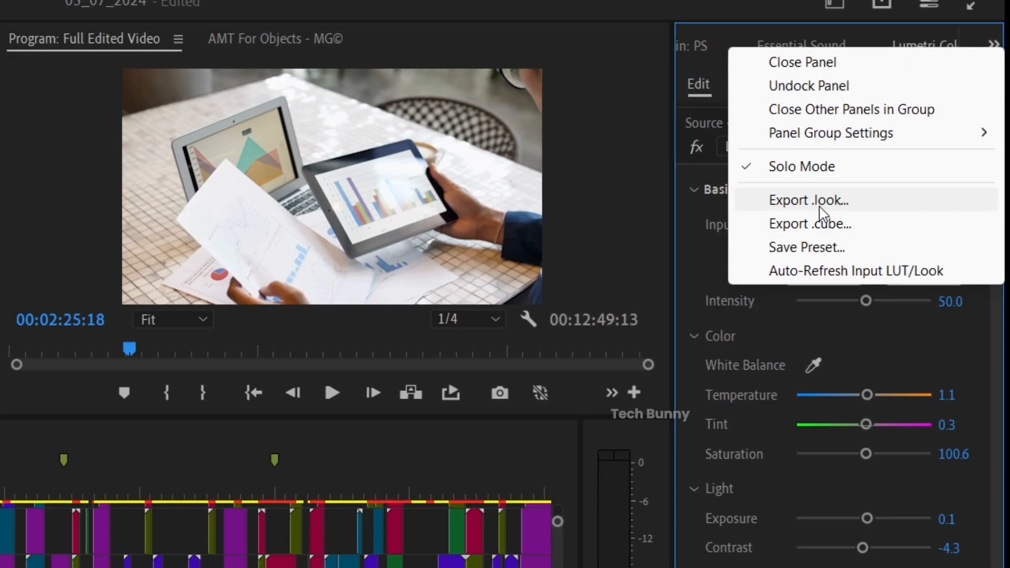
mouse_move(890, 199)
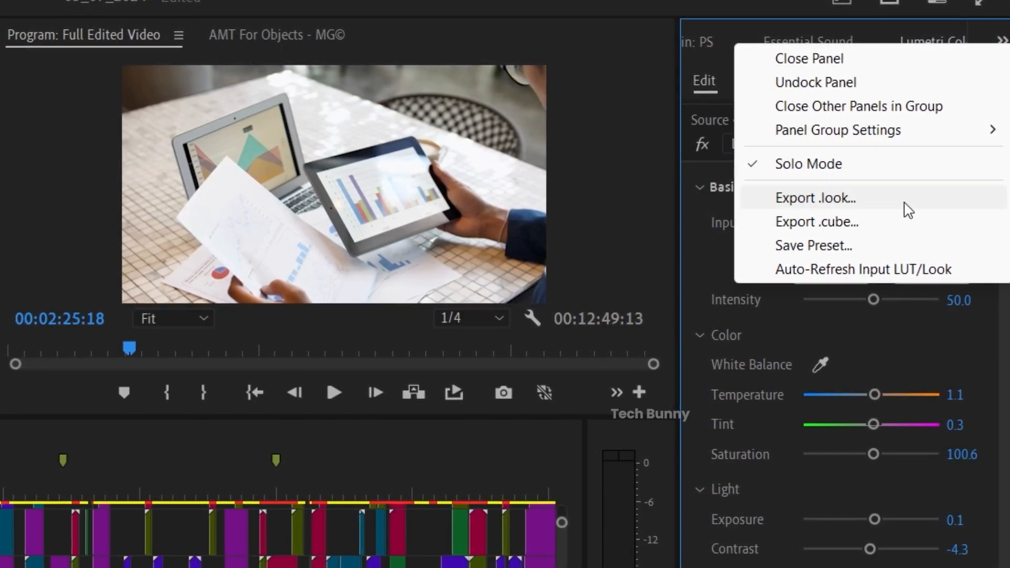
left_click(814, 198)
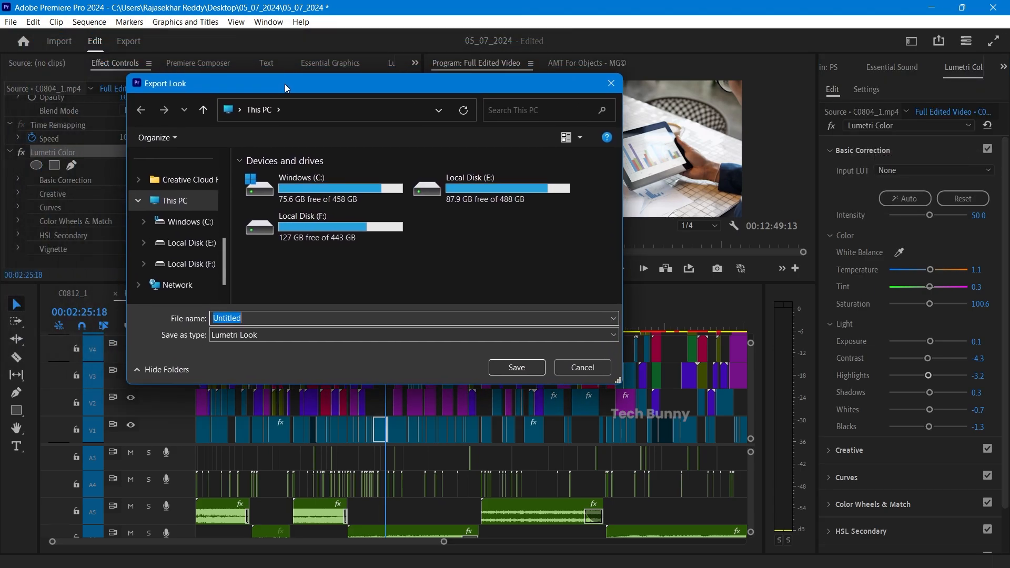
mouse_move(218, 202)
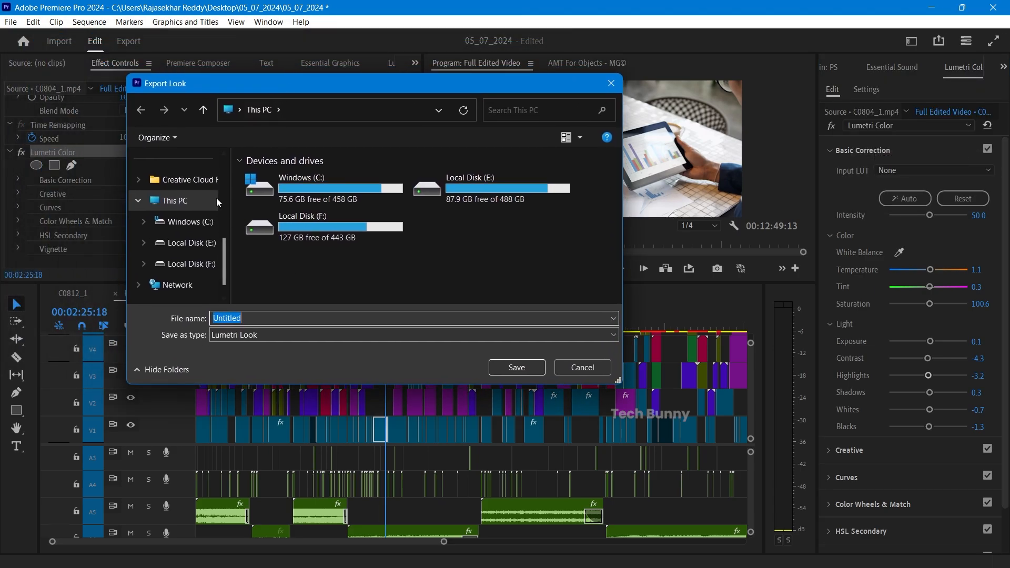
Save the look file to the Desktop as 'today lut preset.look'
left_click(138, 200)
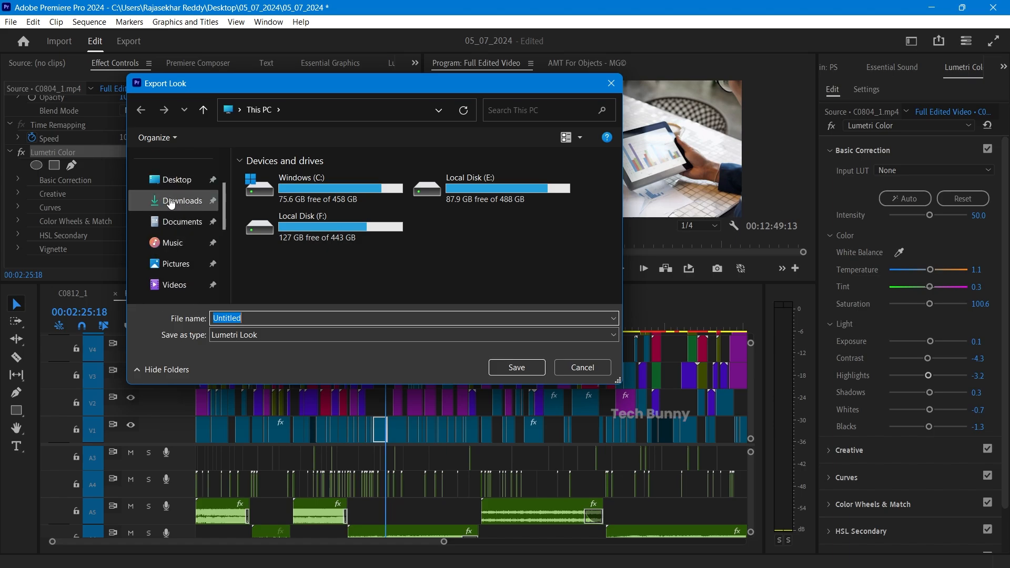
left_click(175, 178)
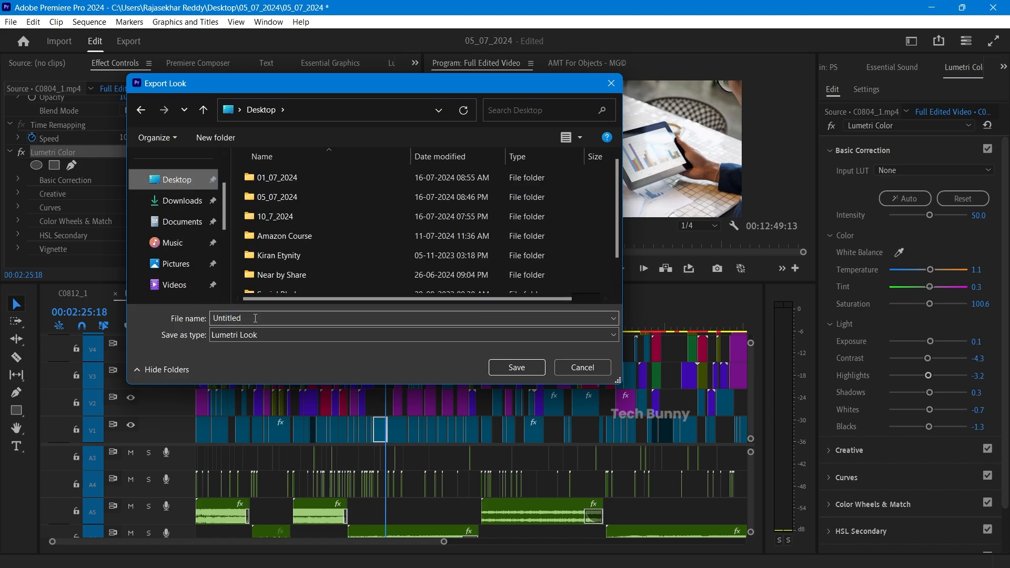
type("today lut preset")
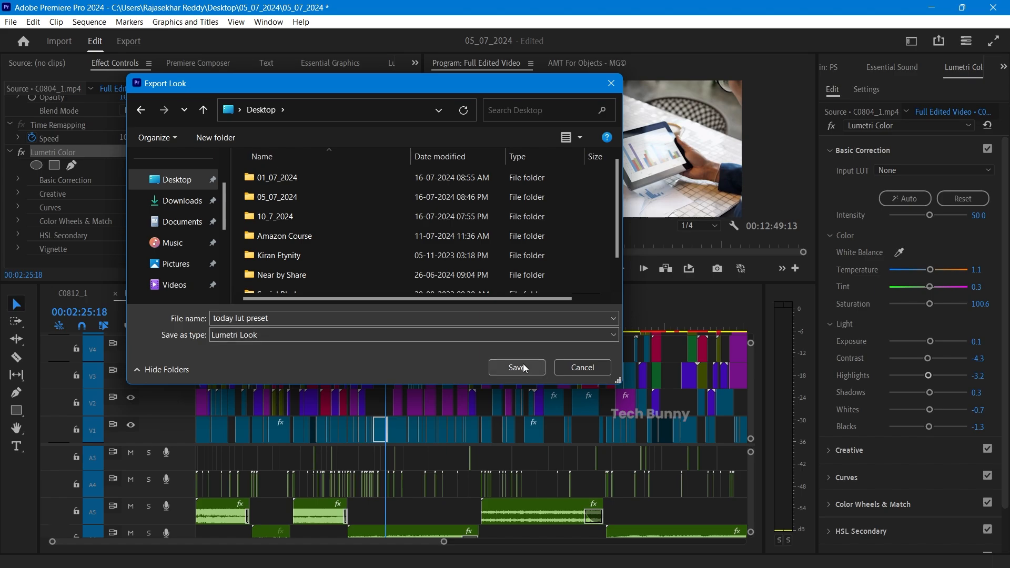
left_click(516, 367)
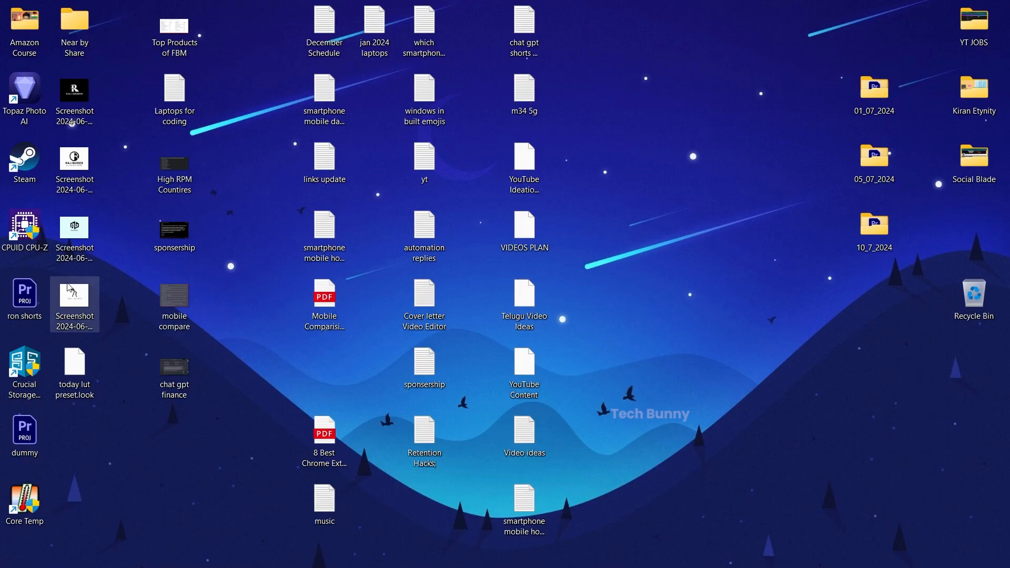
Drag 'today lut preset.look' to the empty upper area of the desktop
left_click_drag(74, 373, 774, 235)
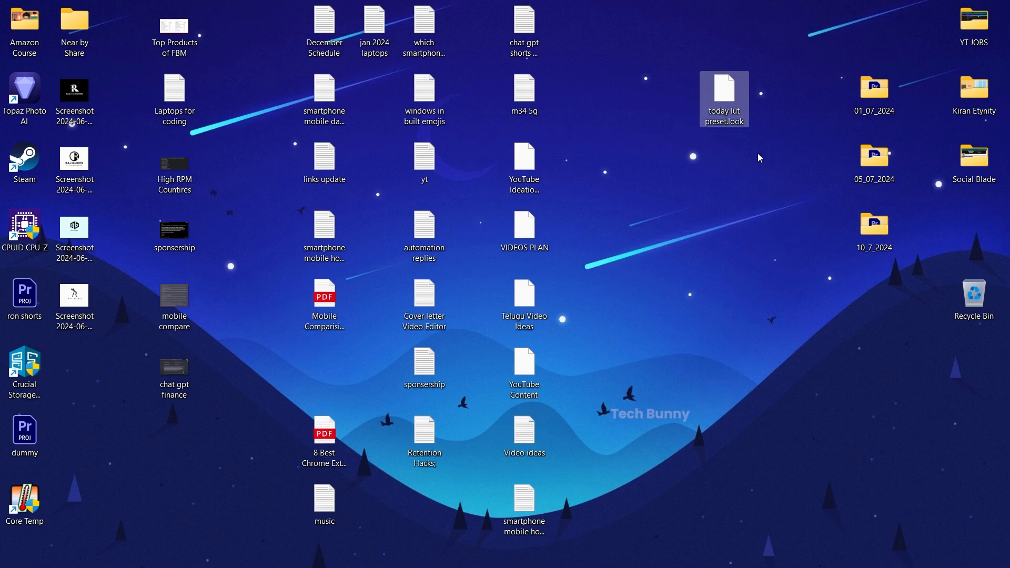
mouse_move(687, 145)
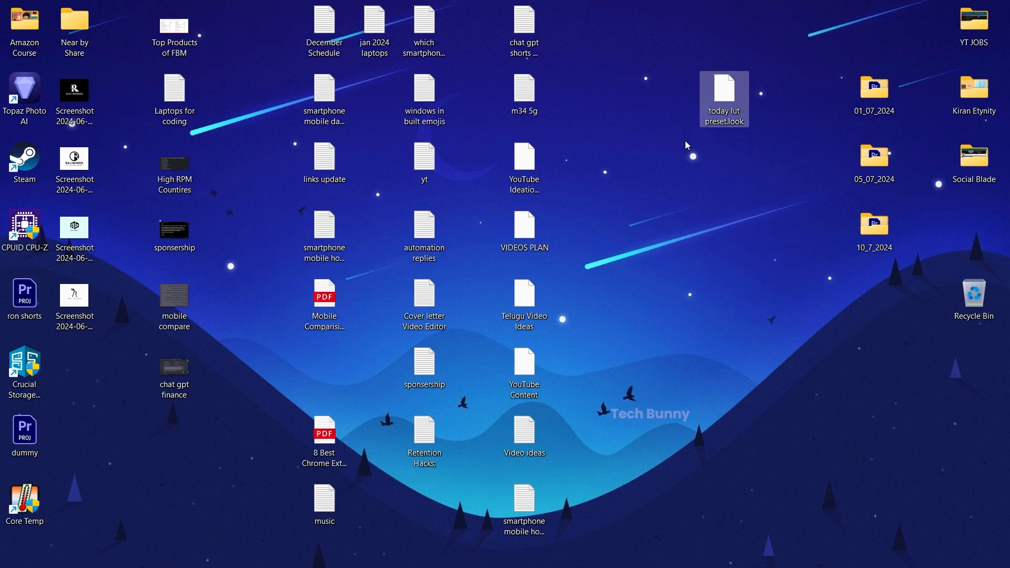